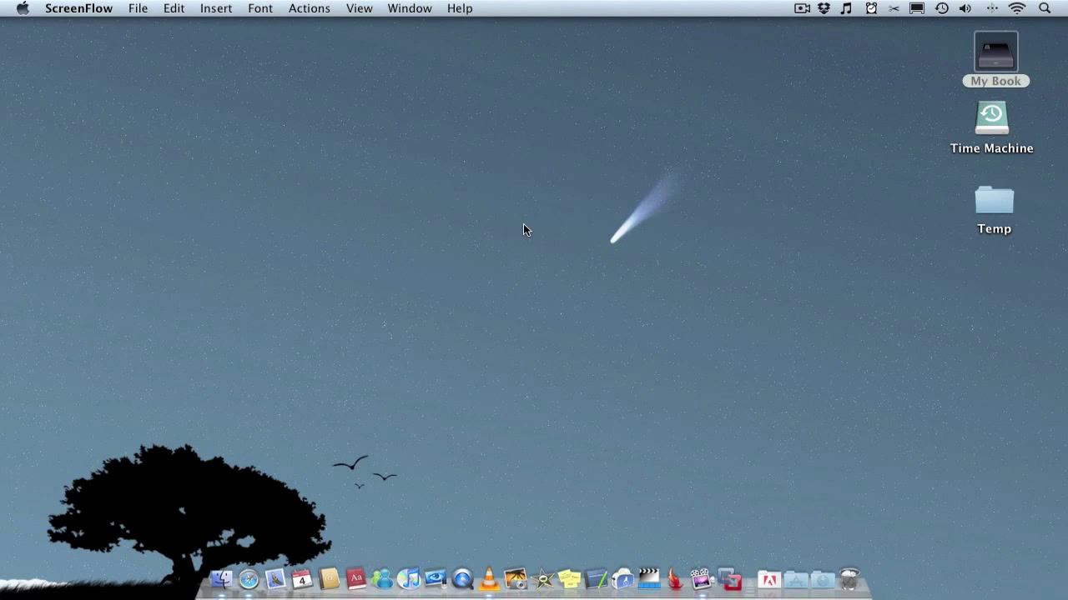
pyautogui.moveTo(491, 575)
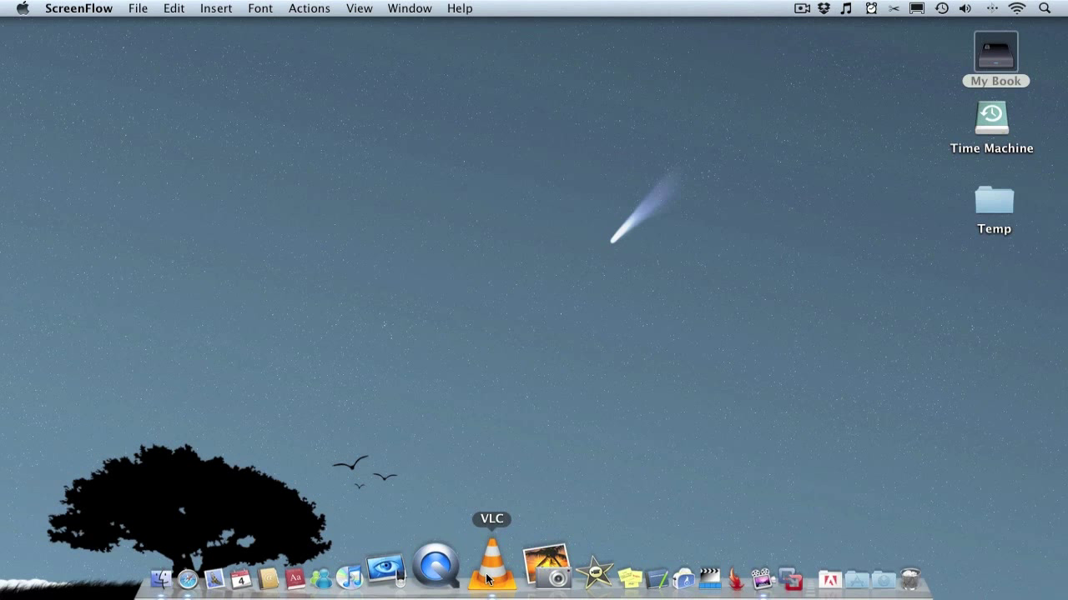
# Launch VLC with 300.avi; iTunes comes forward playing the AFI album
pyautogui.click(490, 567)
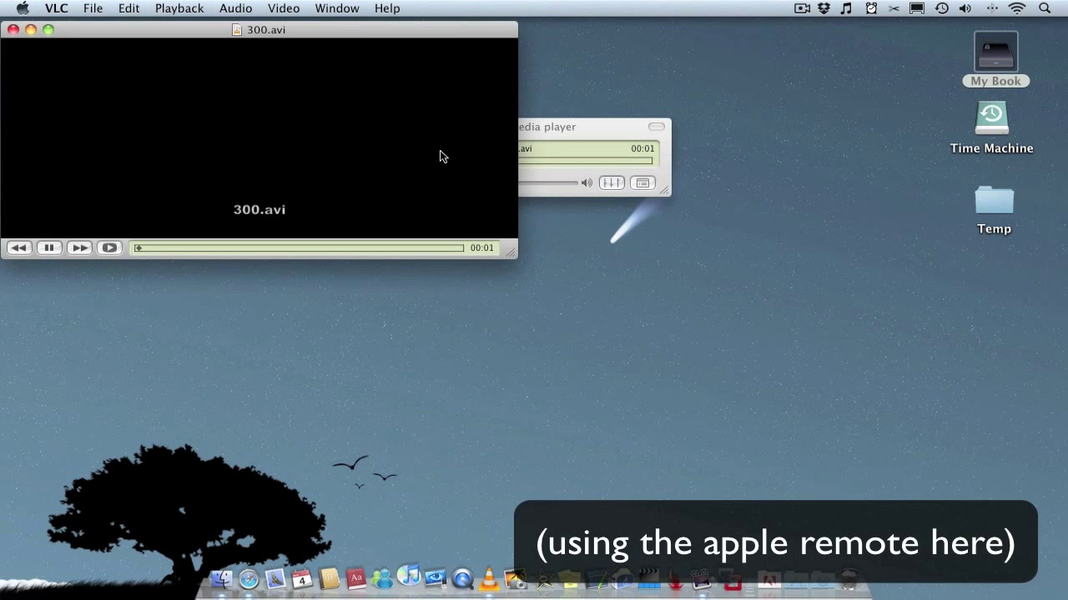
pyautogui.click(427, 570)
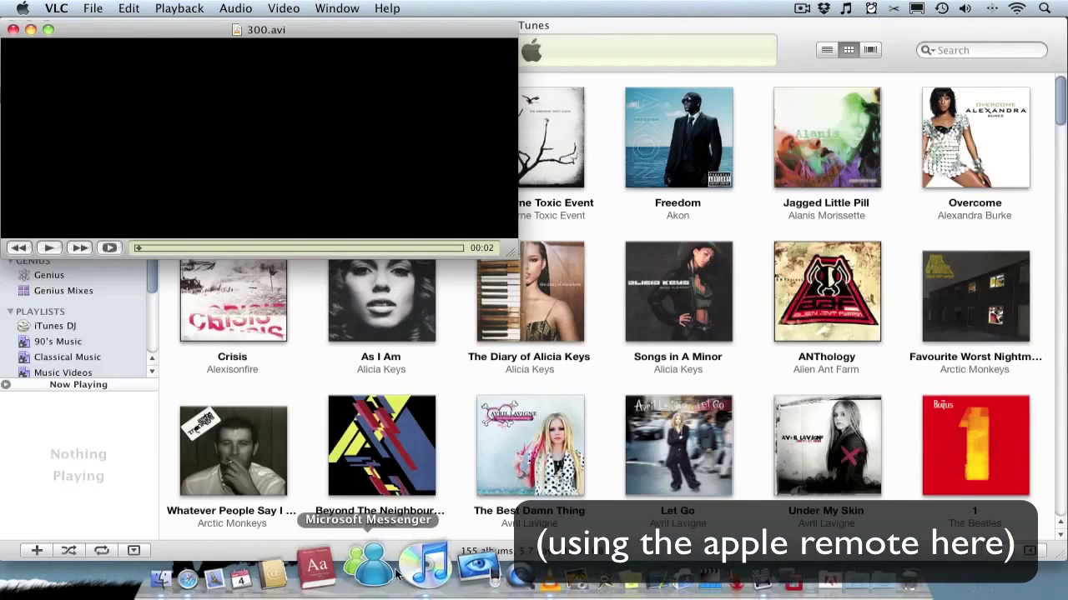
pyautogui.moveTo(341, 125)
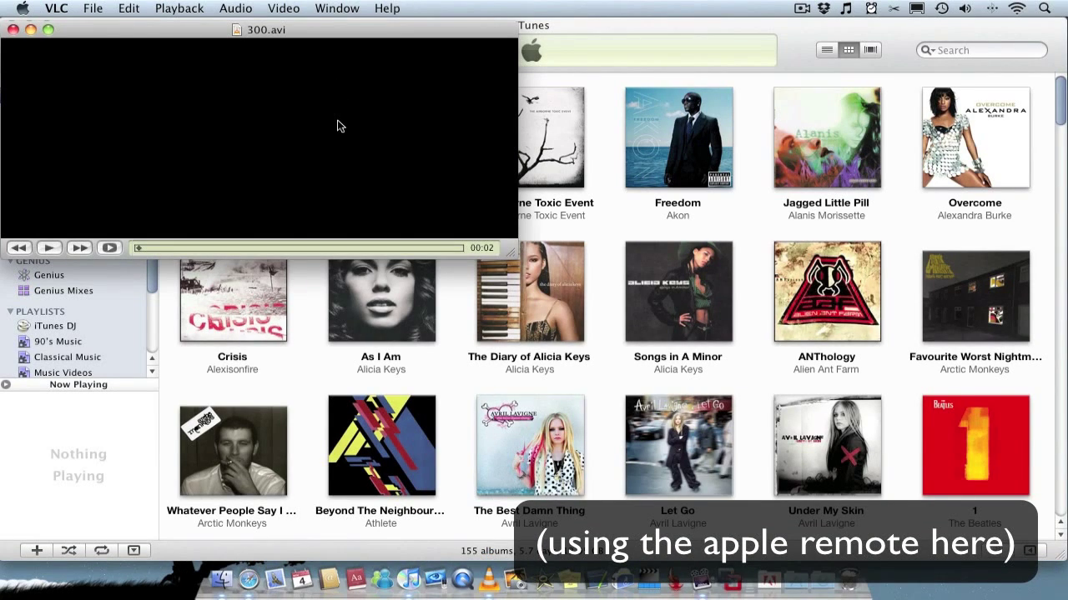
pyautogui.click(48, 246)
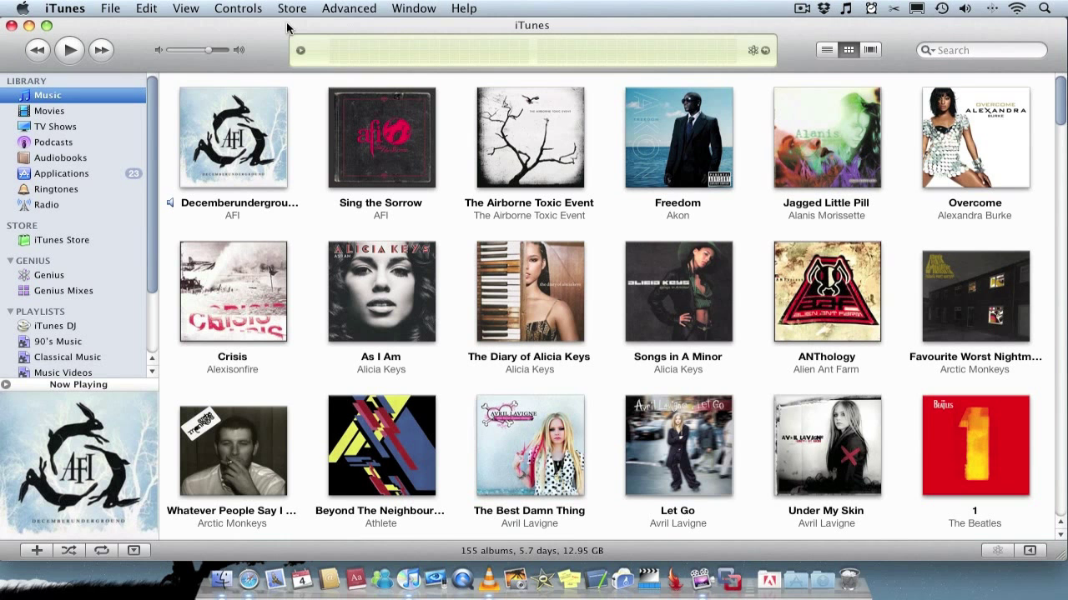
pyautogui.moveTo(453, 576)
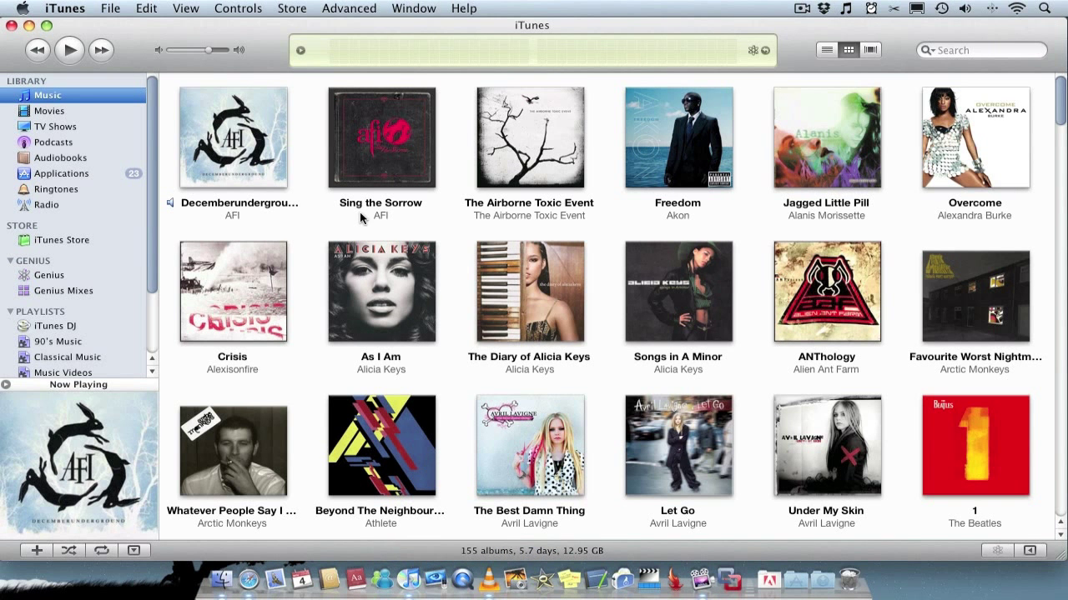
pyautogui.moveTo(276, 30)
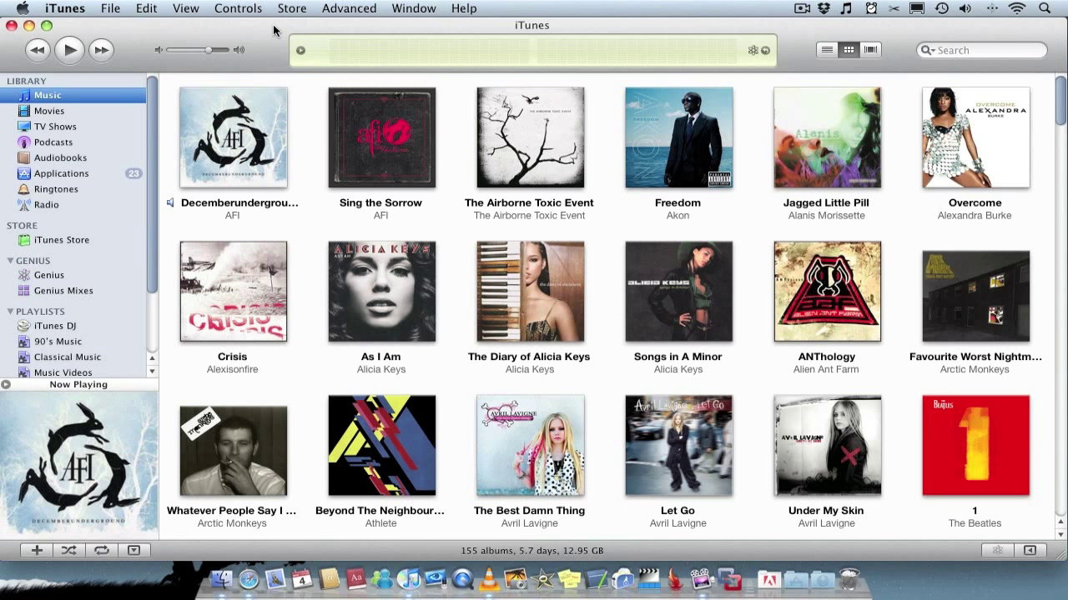
pyautogui.moveTo(246, 64)
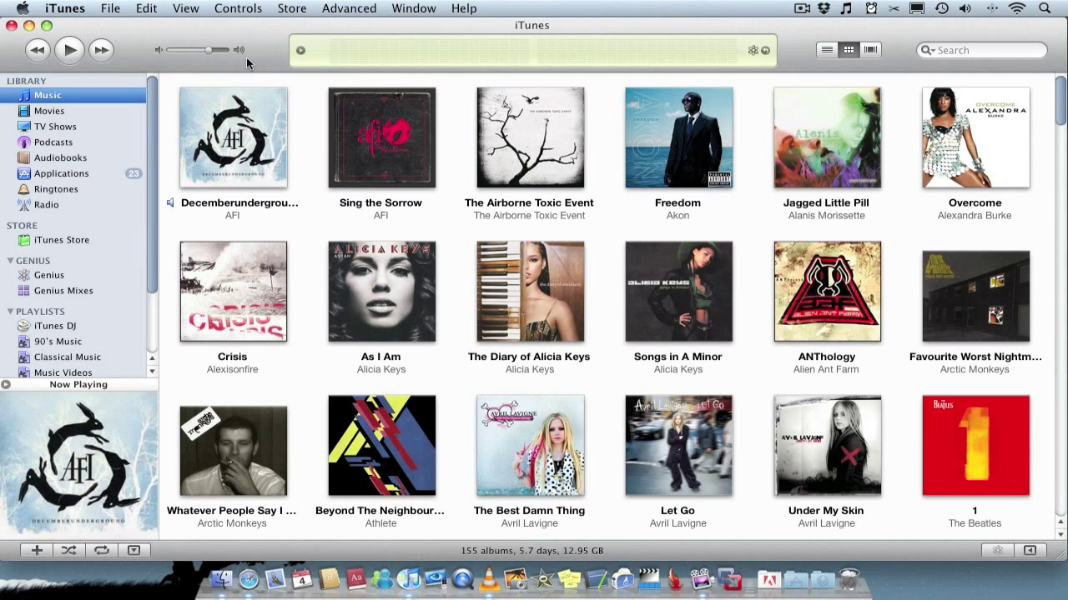
pyautogui.moveTo(60, 132)
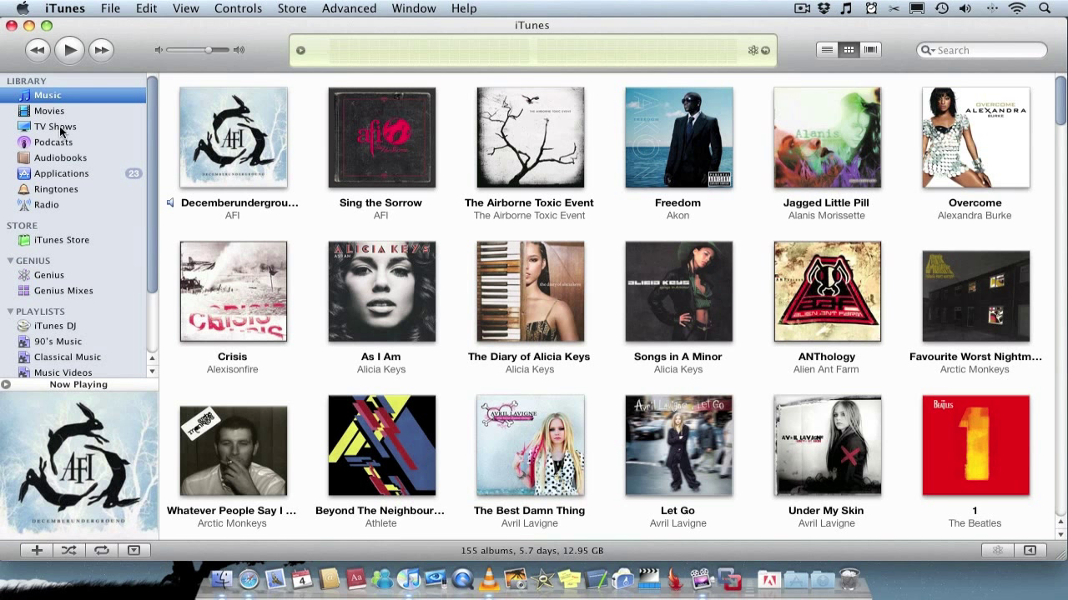
pyautogui.moveTo(287, 49)
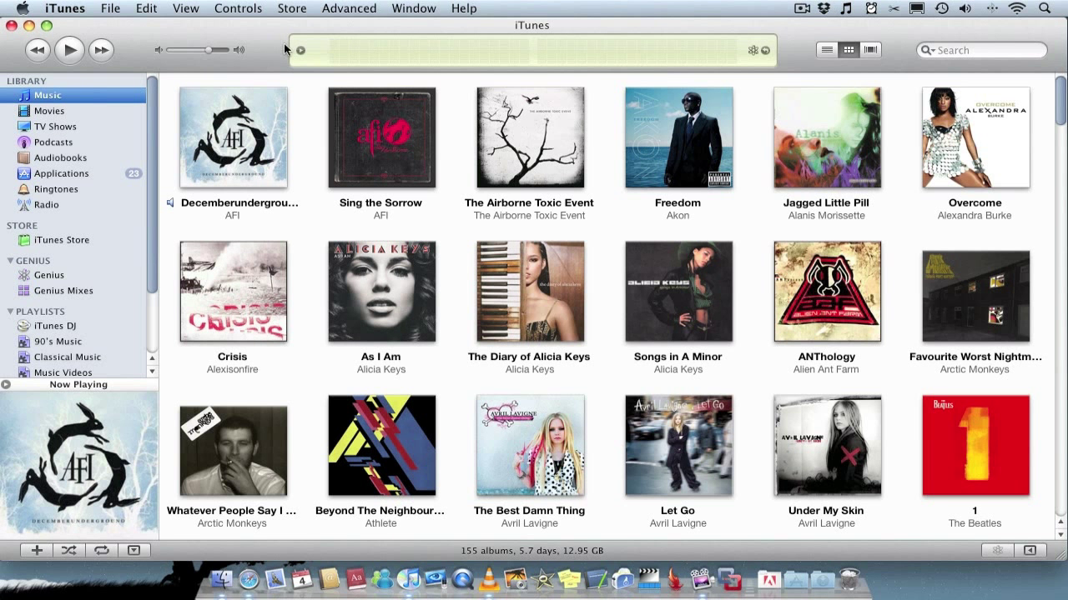
# Switch iTunes to the Store page, hide its window, and bring the 300.avi video forward in VLC
pyautogui.click(64, 240)
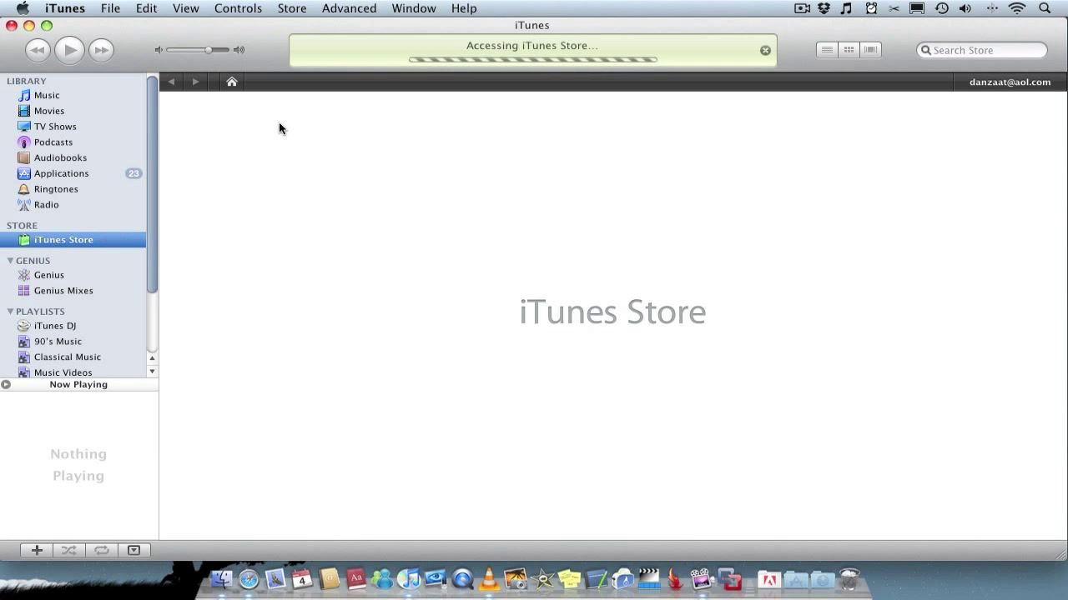
pyautogui.moveTo(203, 70)
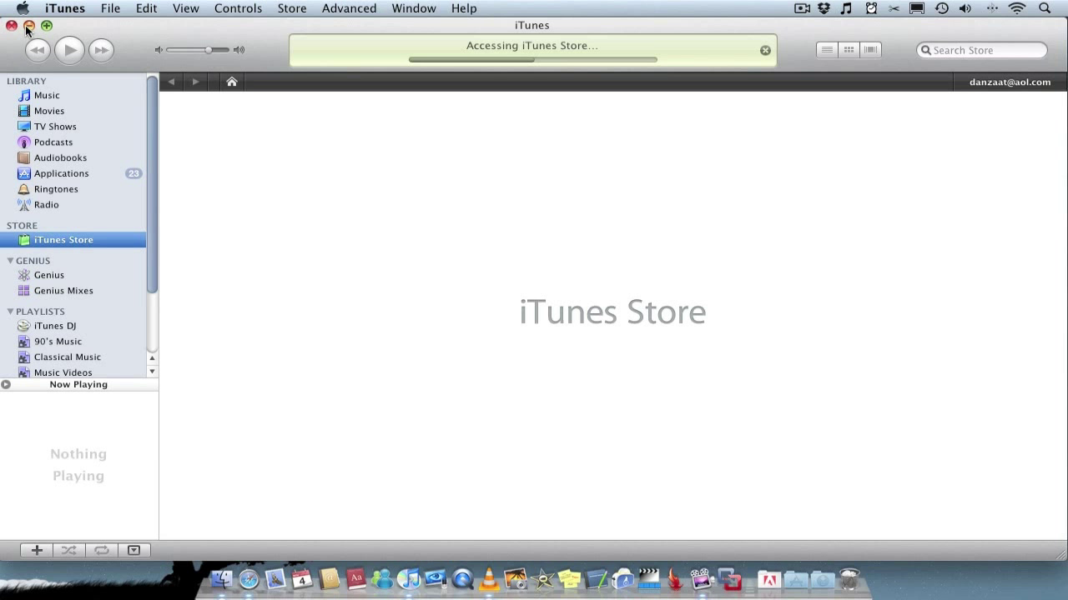
pyautogui.click(11, 27)
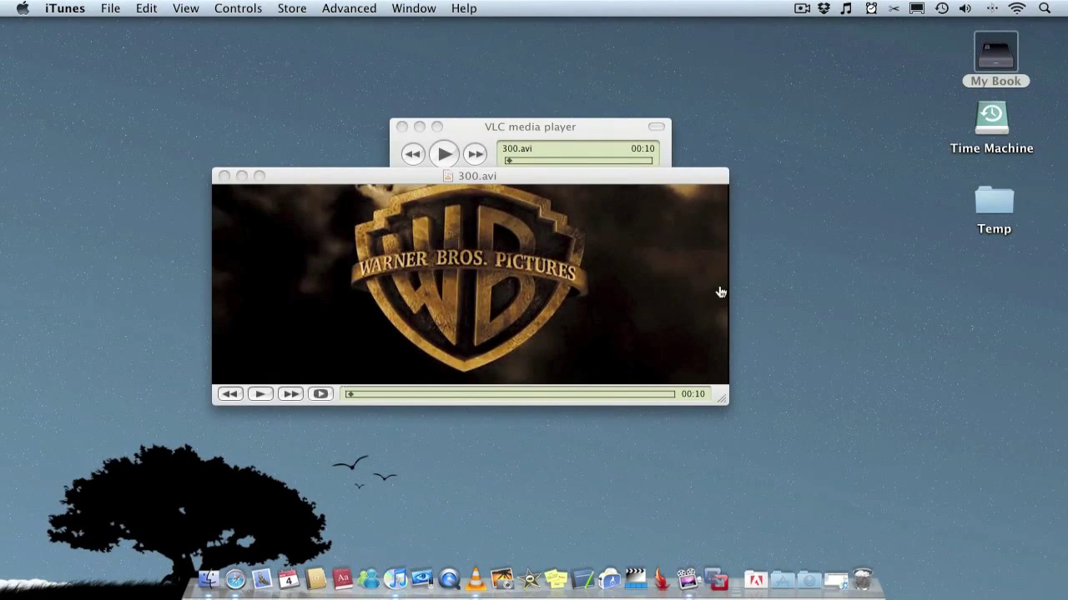
pyautogui.click(470, 283)
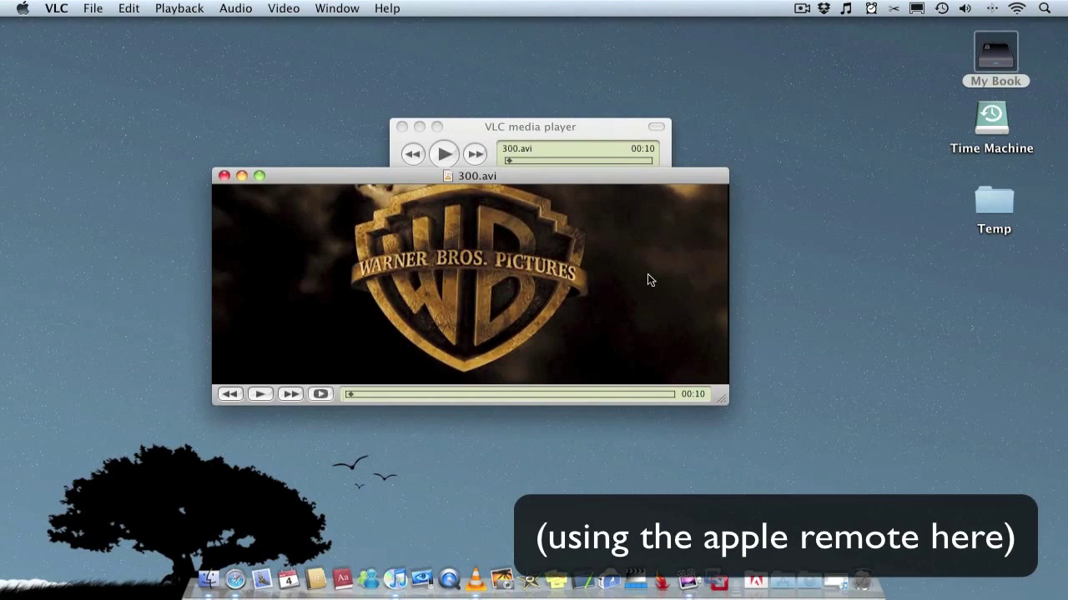